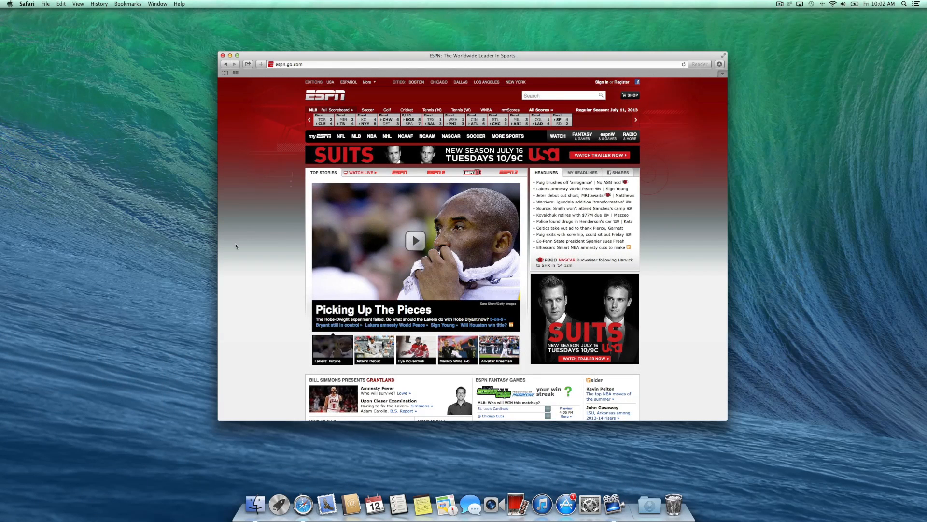
mouse_move(50, 4)
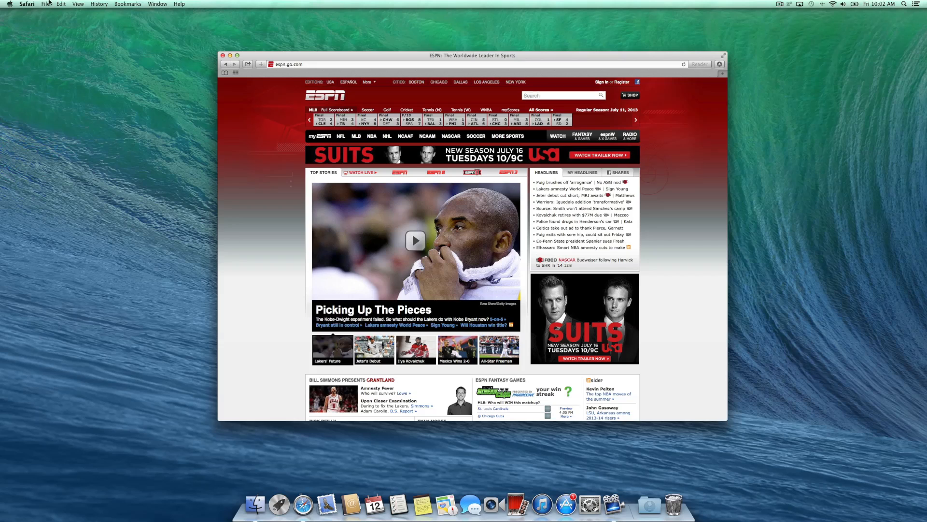
Show the sidebar from the View menu and list the saved bookmarks beside the ESPN page
left_click(77, 4)
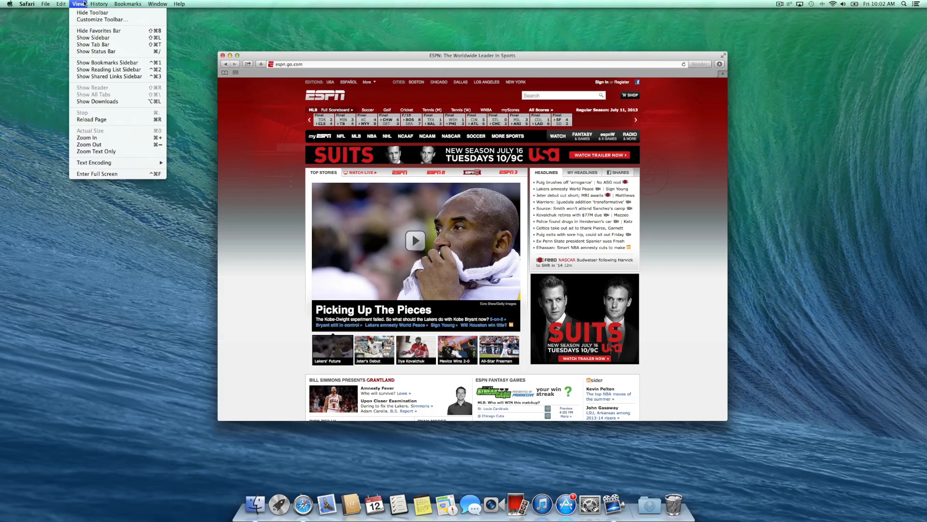
mouse_move(93, 38)
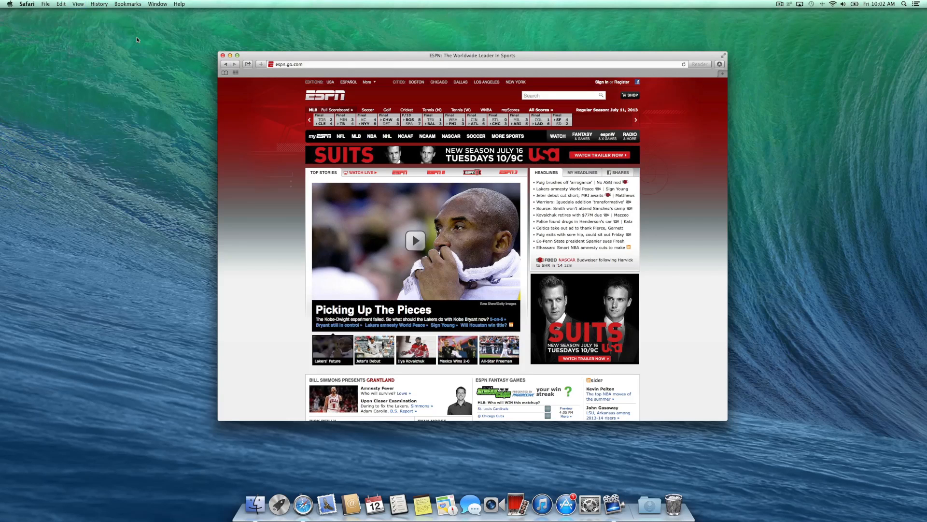
left_click(225, 73)
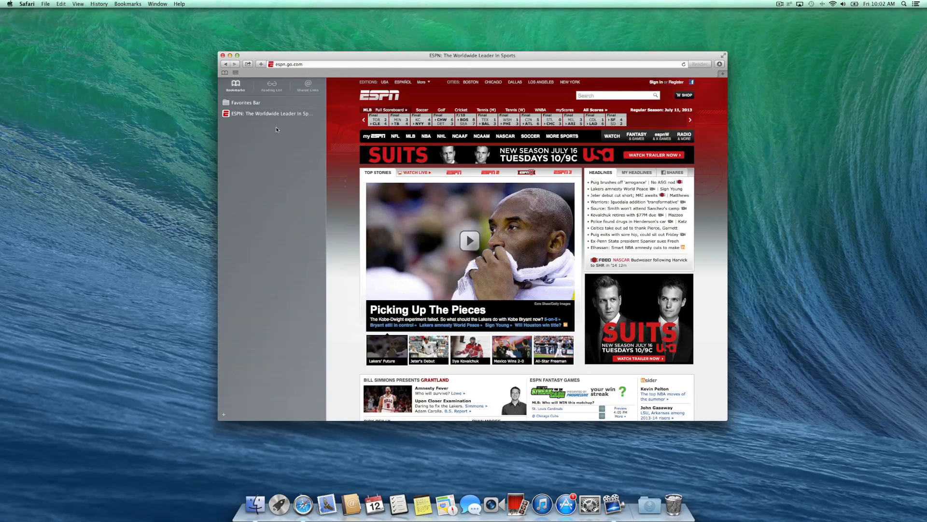
left_click(290, 64)
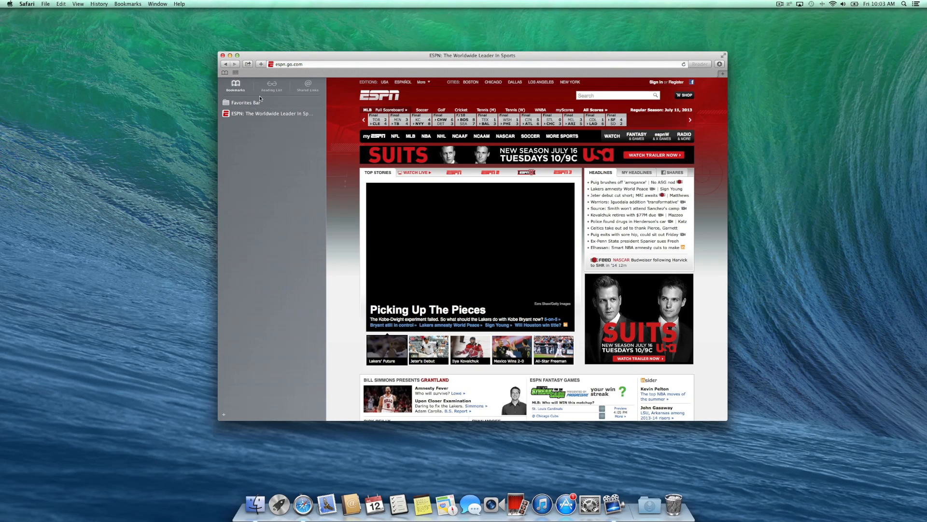
Visit the Markdown Cheatsheet and ESPN pages from the Reading List, then switch to Shared Links
left_click(271, 86)
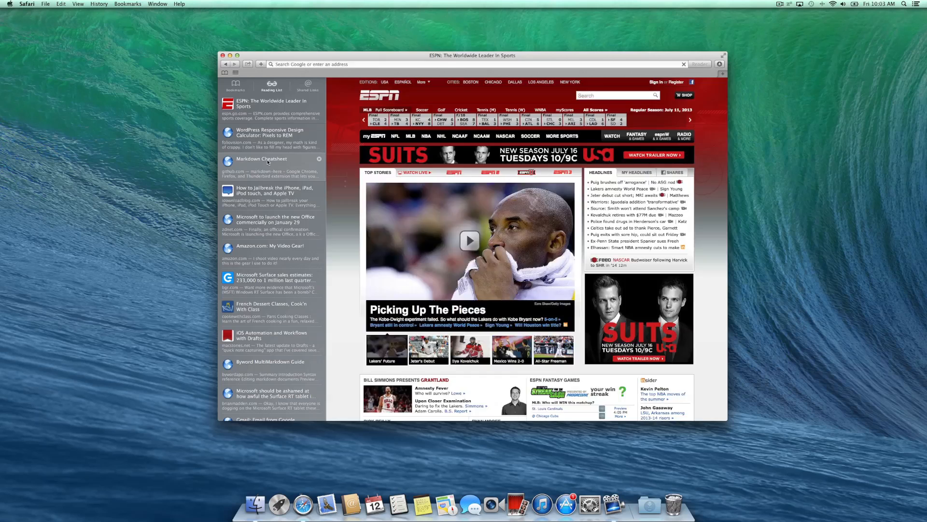
left_click(262, 161)
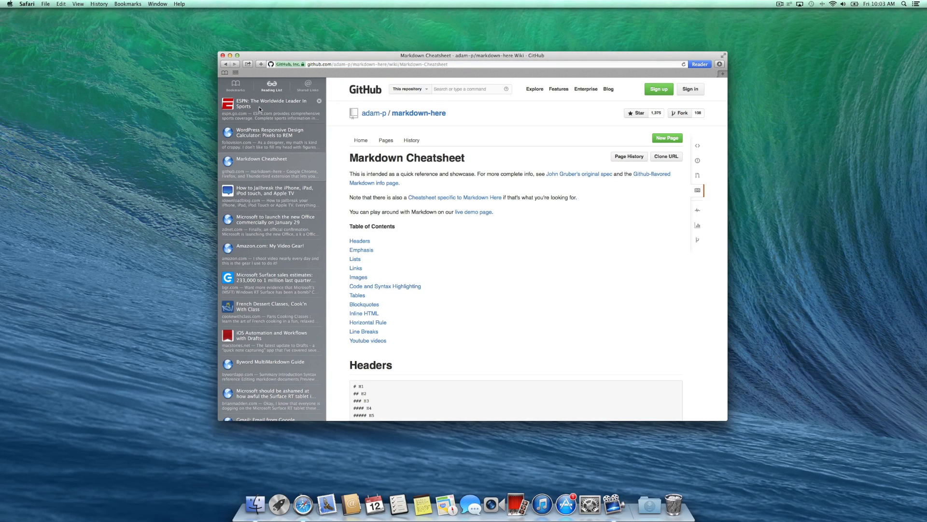
left_click(270, 103)
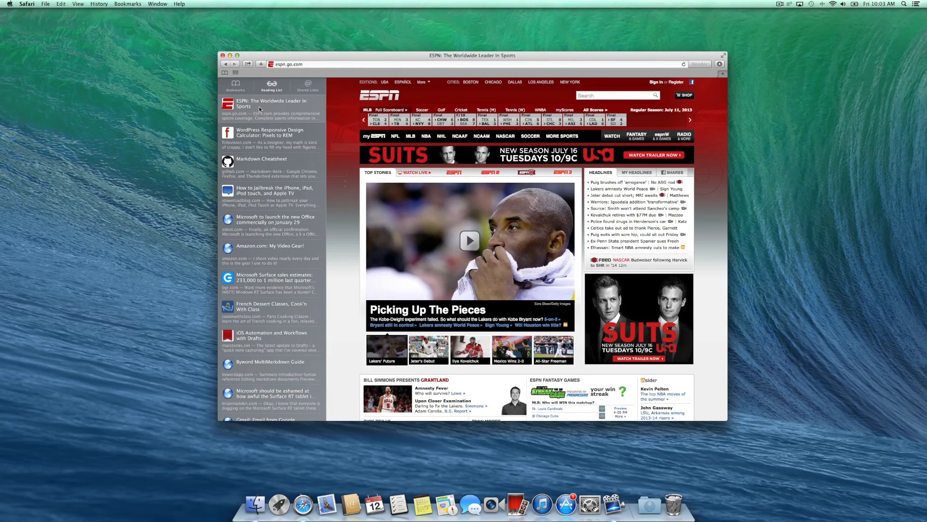
left_click(307, 84)
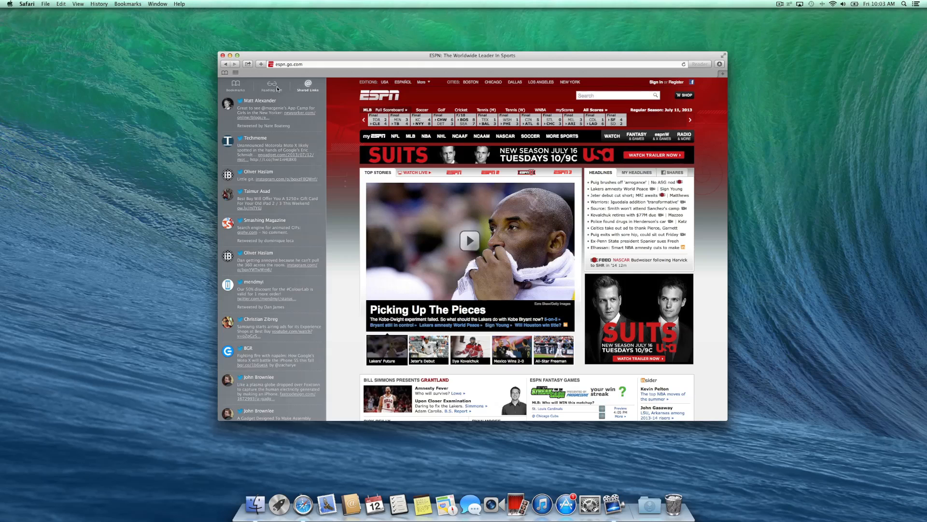
mouse_move(271, 114)
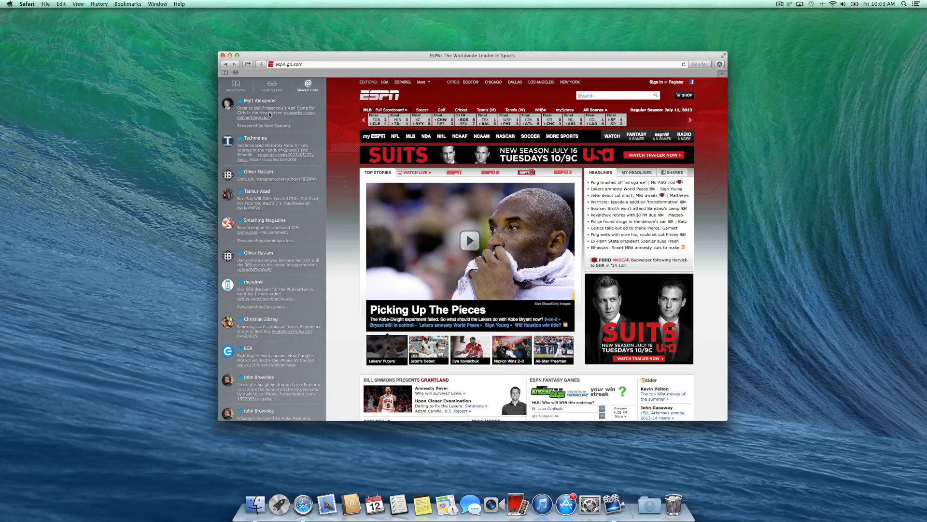
mouse_move(287, 230)
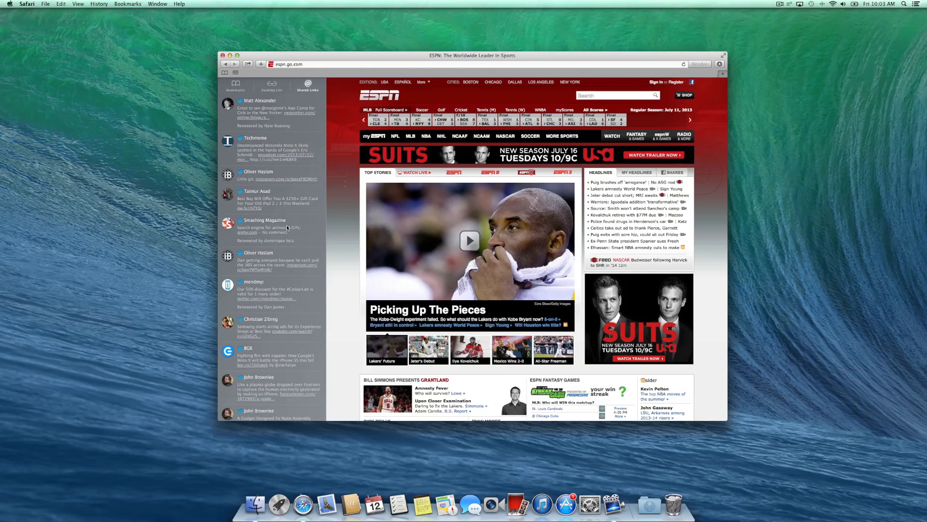
Follow the Smashing Magazine shared link, then reopen ESPN from its sidebar bookmark
left_click(247, 232)
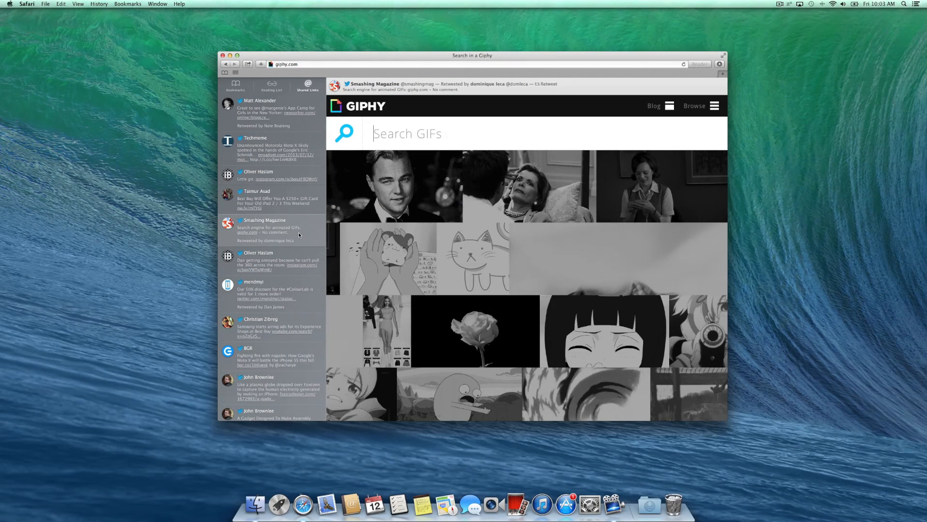
left_click(272, 85)
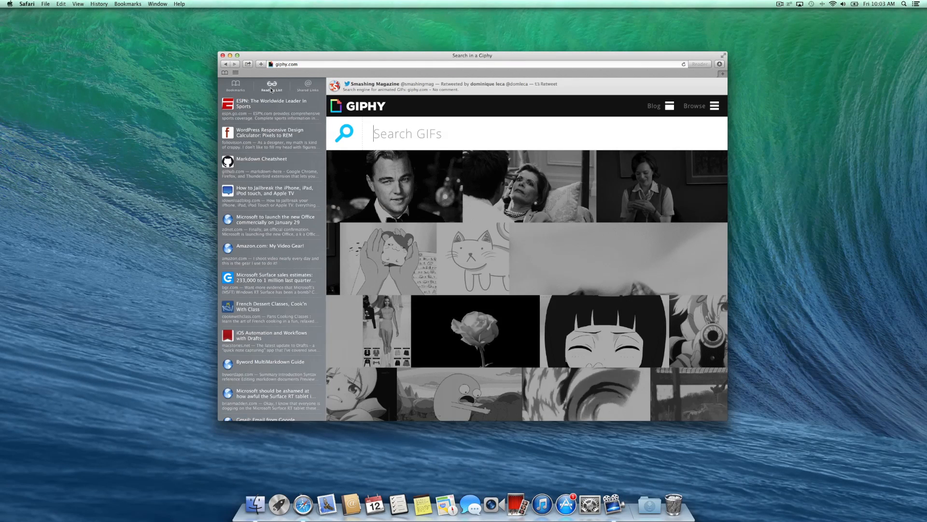
left_click(236, 86)
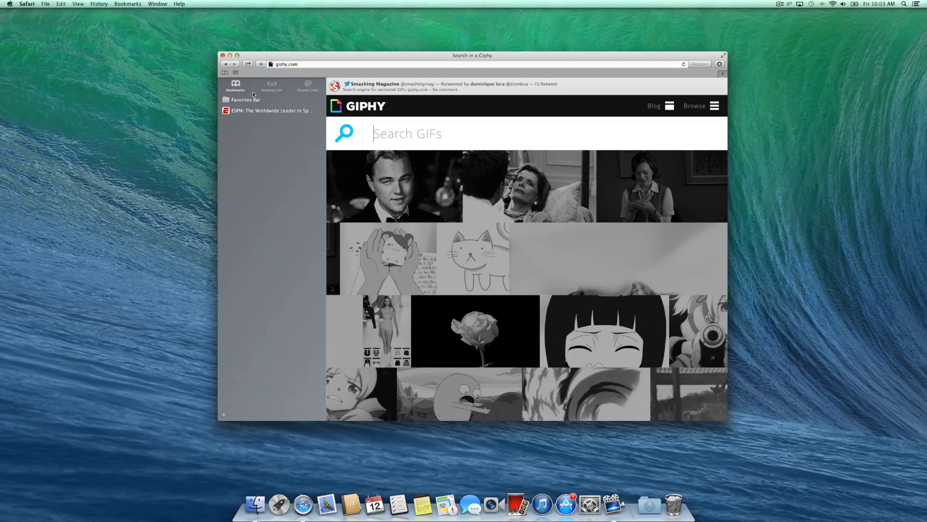
left_click(270, 110)
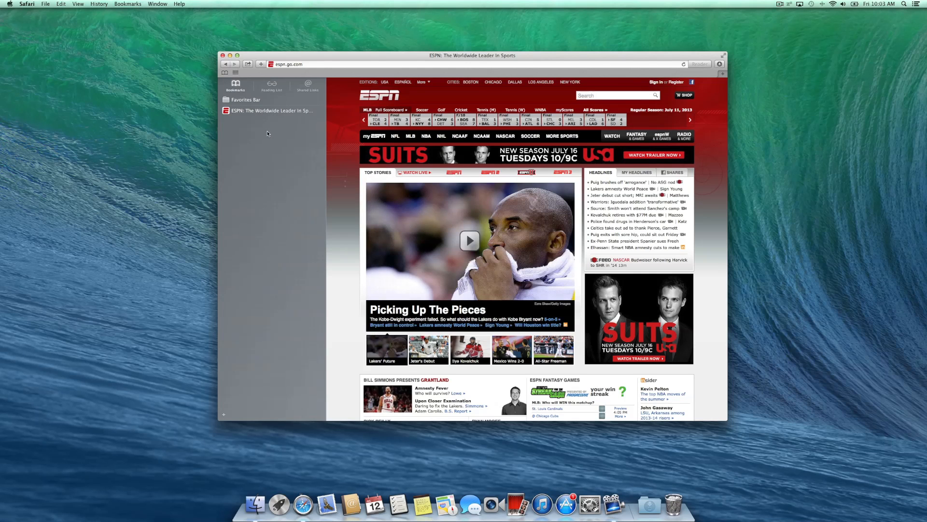
Hide the sidebar with Shift-Command-L and bring it back beside the ESPN page
key("shift+cmd")
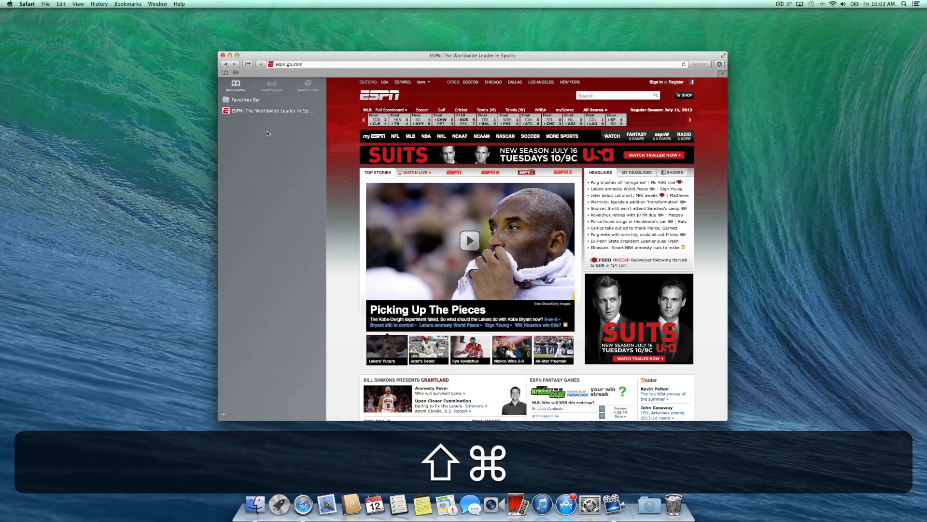
left_click(235, 73)
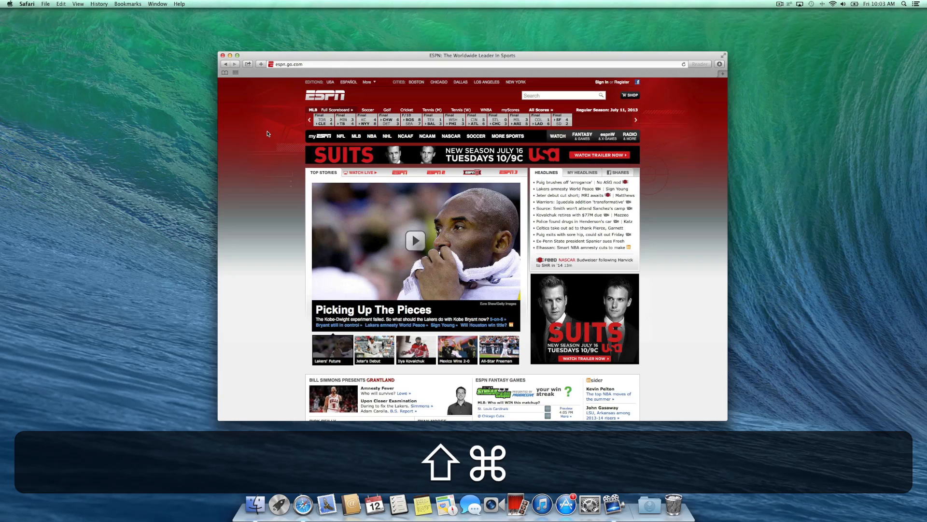
left_click(236, 73)
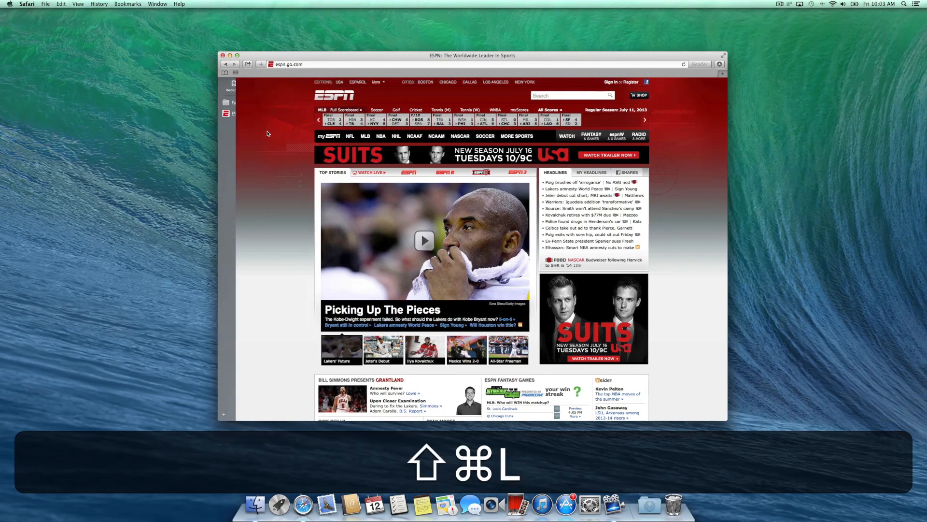
key("shift+cmd+l")
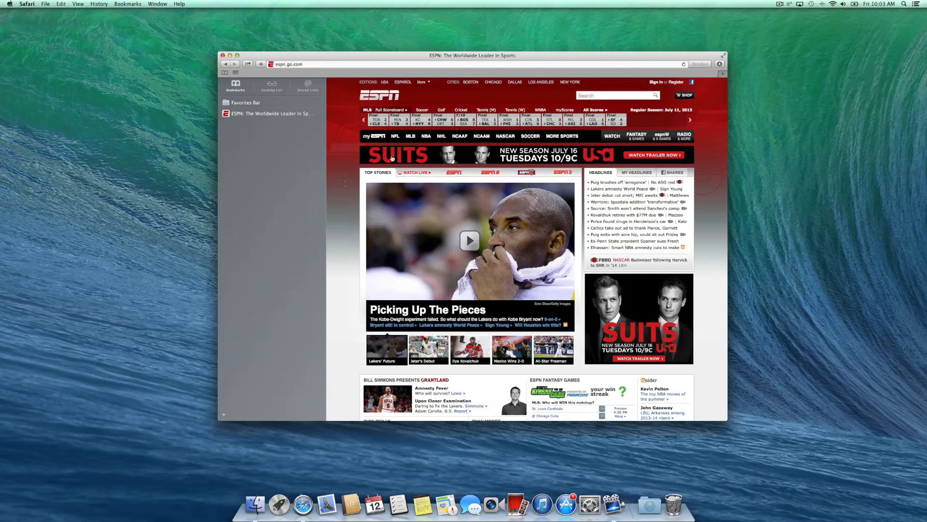
mouse_move(585, 211)
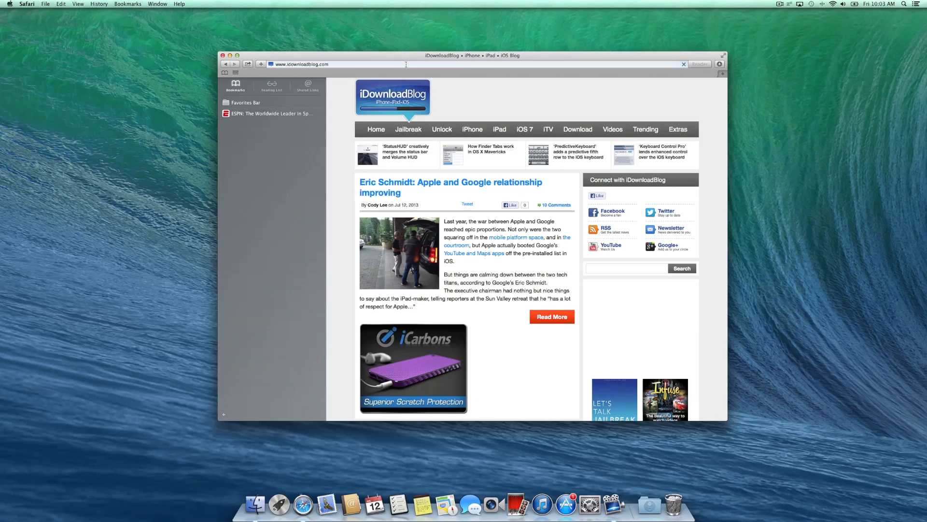
Load the StatusHUD article on iDownloadBlog and add it to the Reading List
left_click(406, 152)
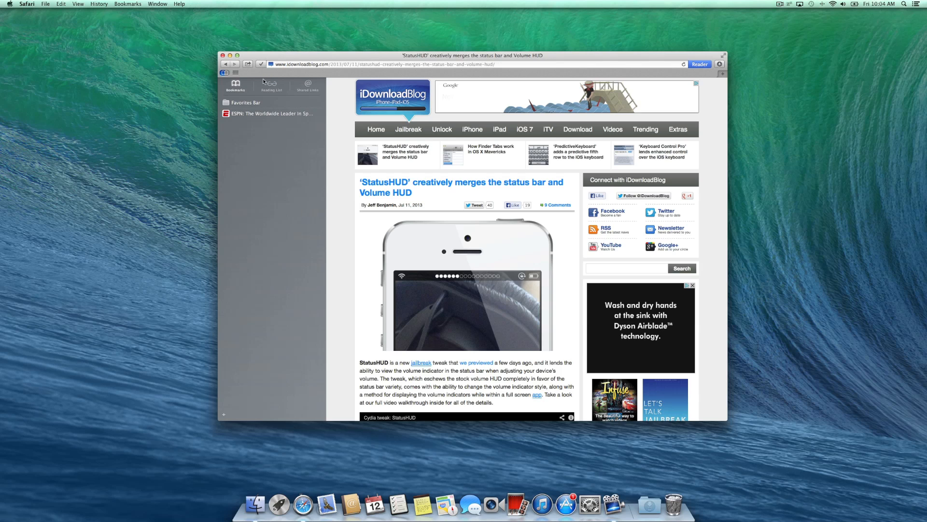
left_click(271, 86)
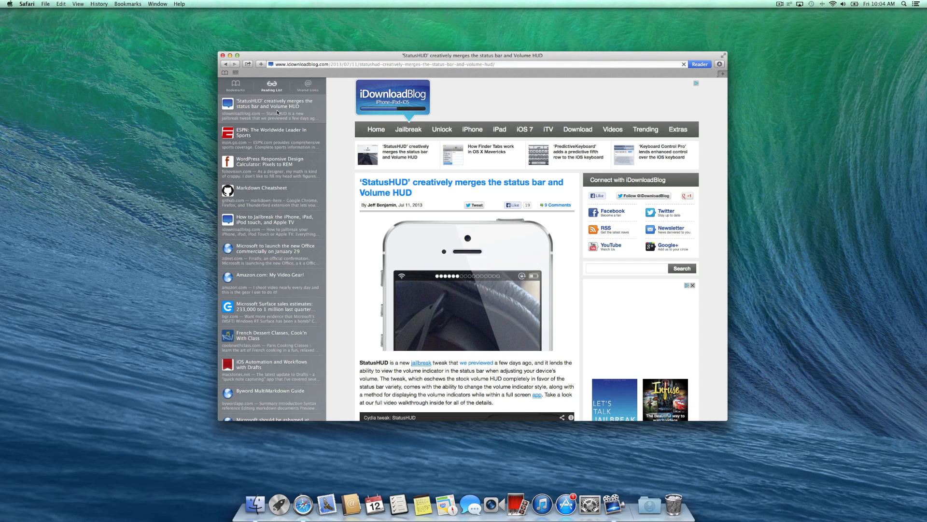
Save the StatusHUD article as a bookmark via the + button's Bookmarks choice
left_click(235, 85)
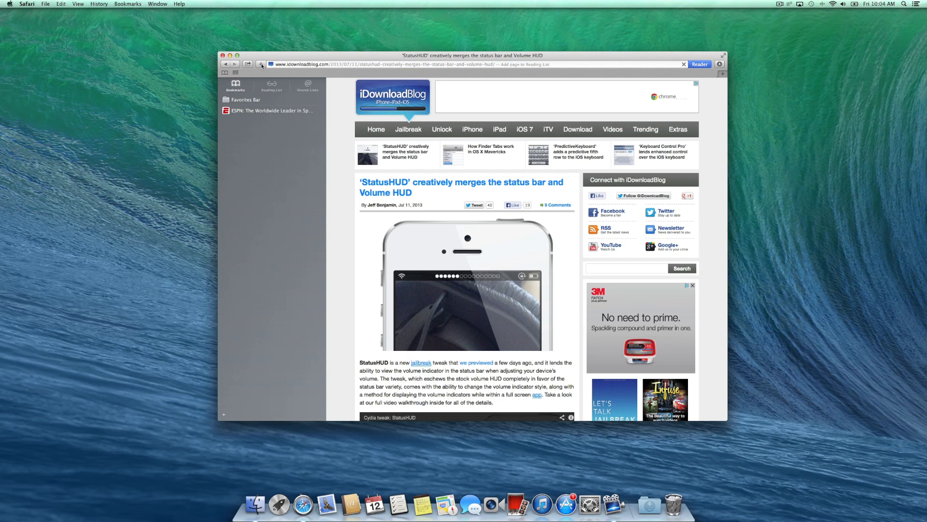
left_click(260, 64)
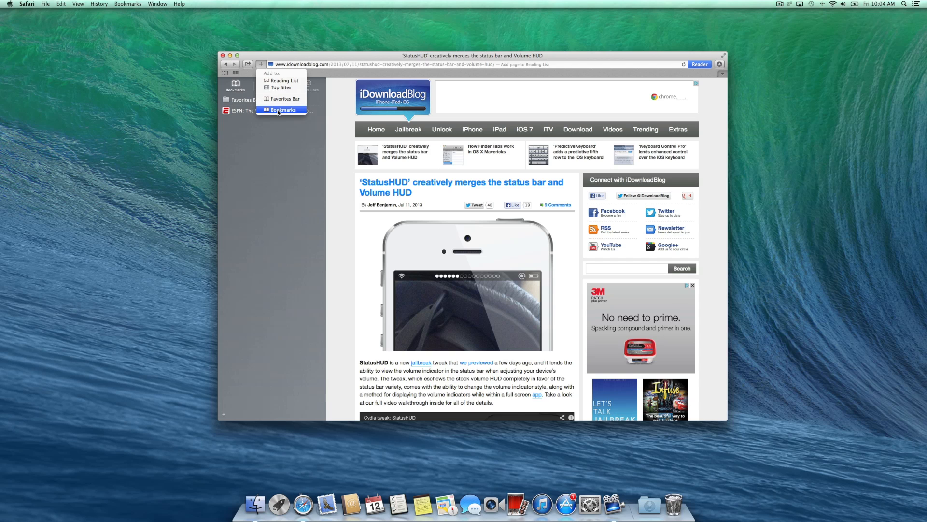
left_click(284, 110)
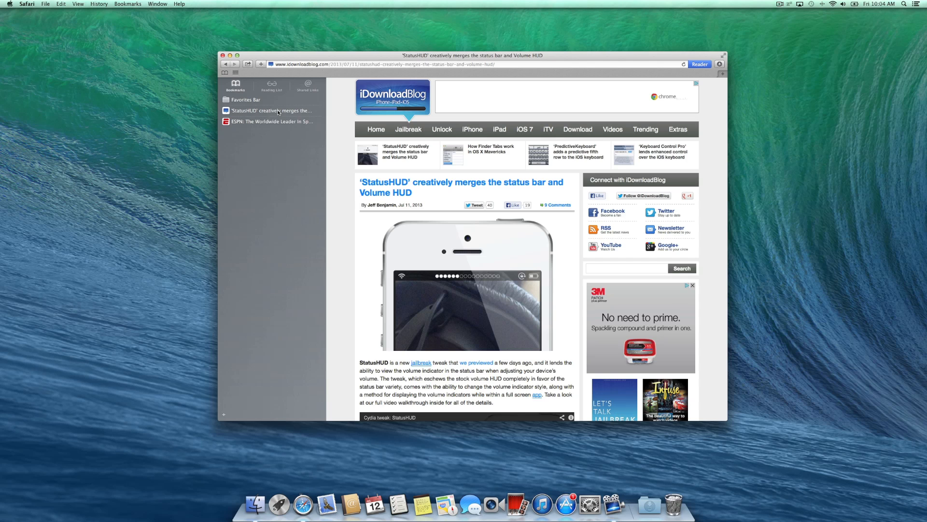
Hide the sidebar from the View menu, leaving the StatusHUD article full-window
left_click(77, 4)
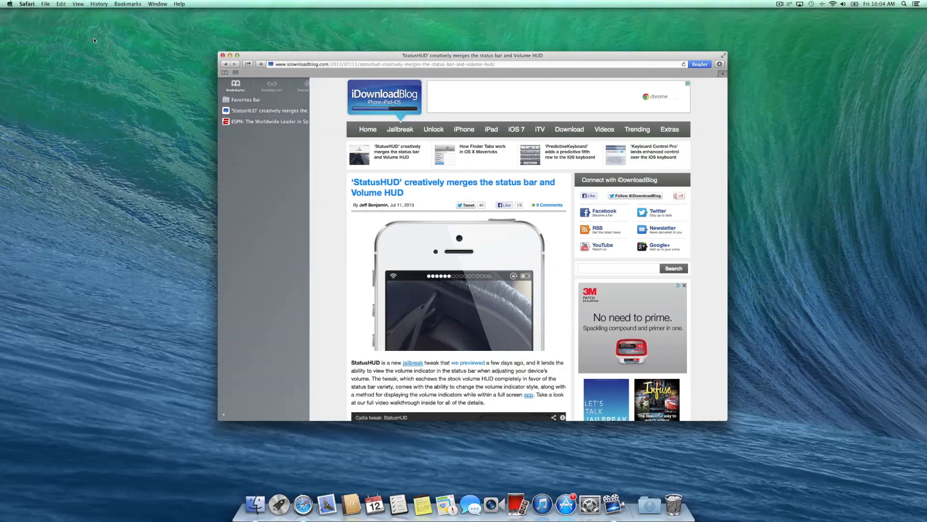
left_click(234, 72)
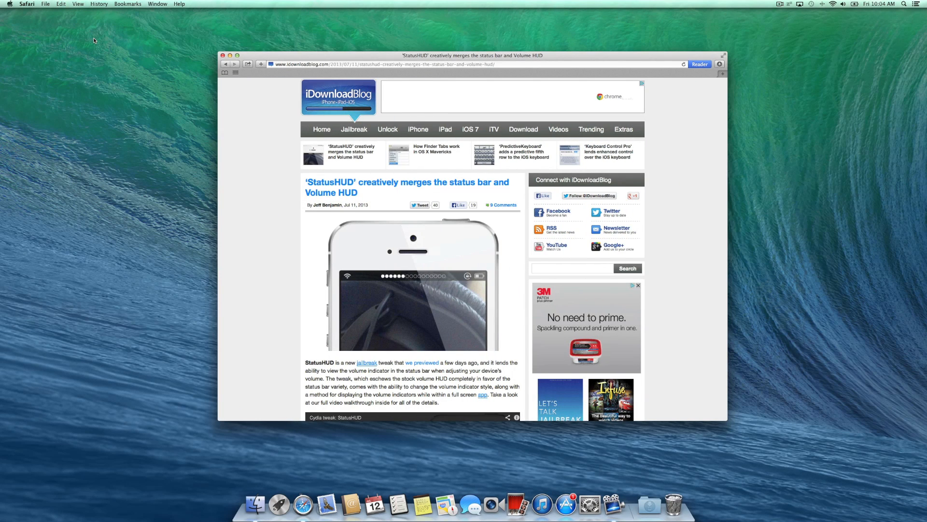